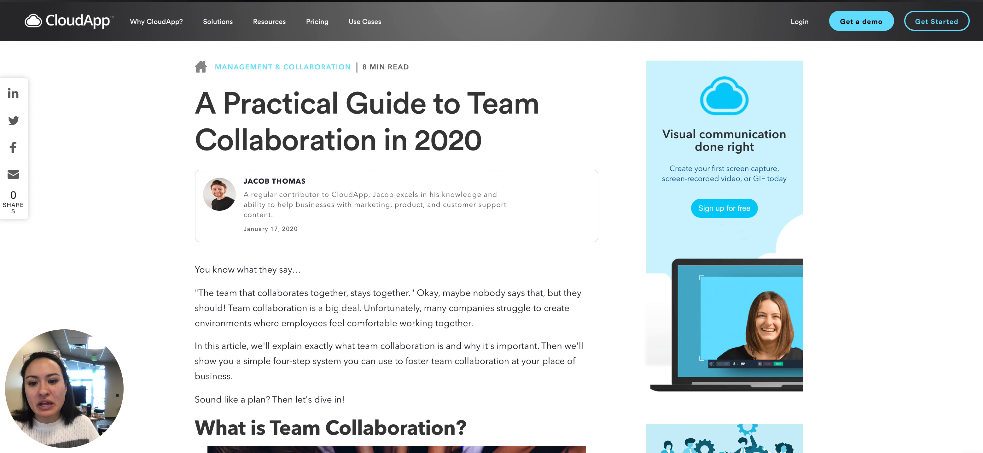
scroll("down", 3)
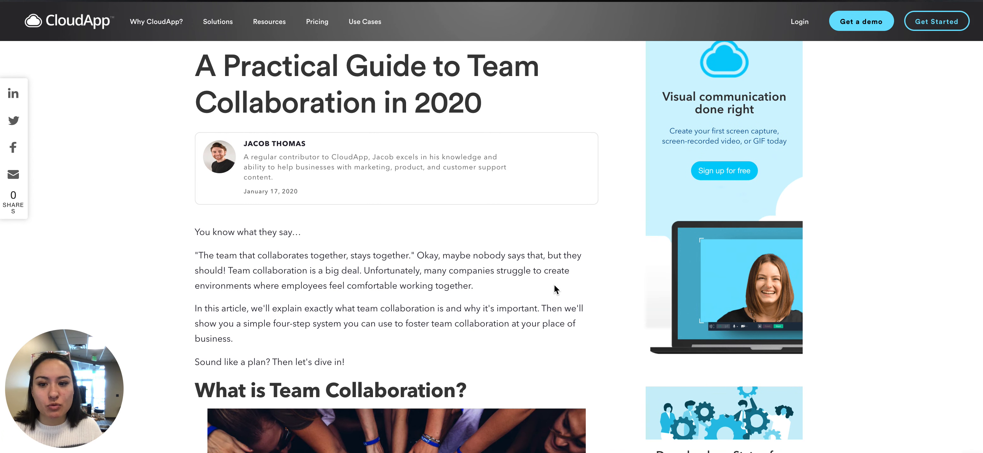
scroll("down", 3)
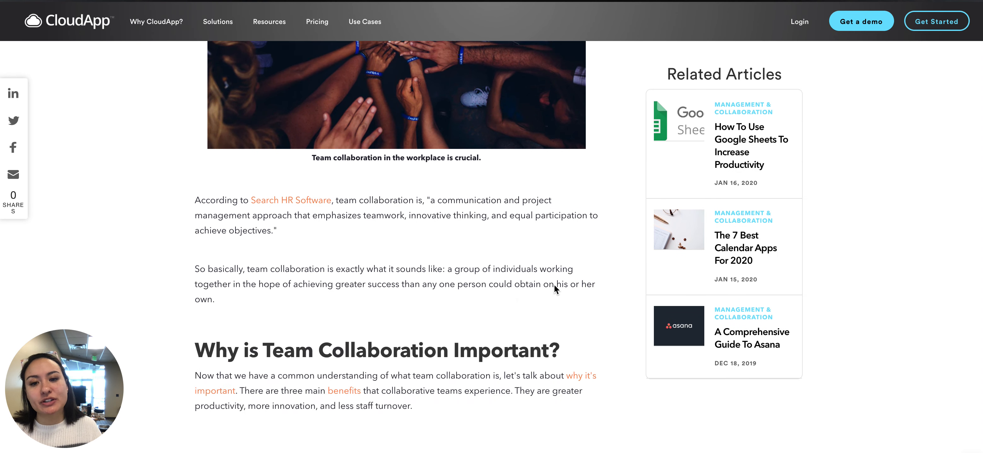
scroll("up", 3)
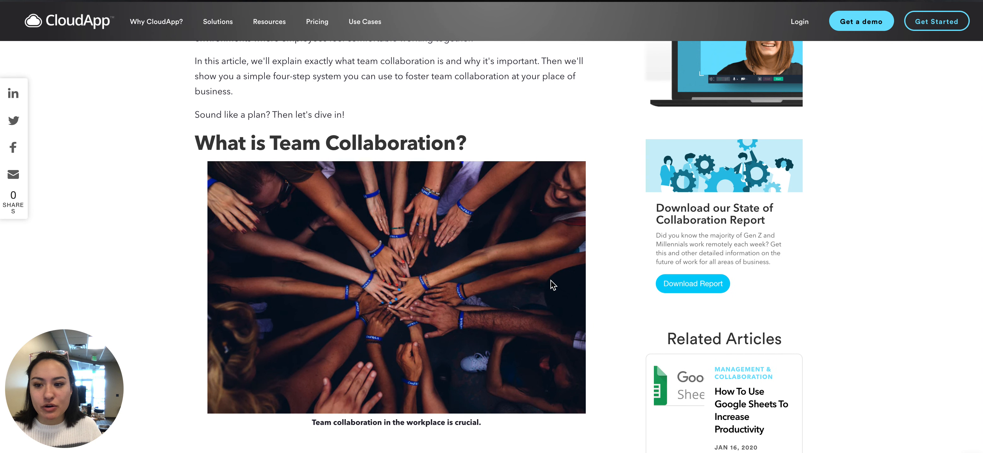
scroll("down", 3)
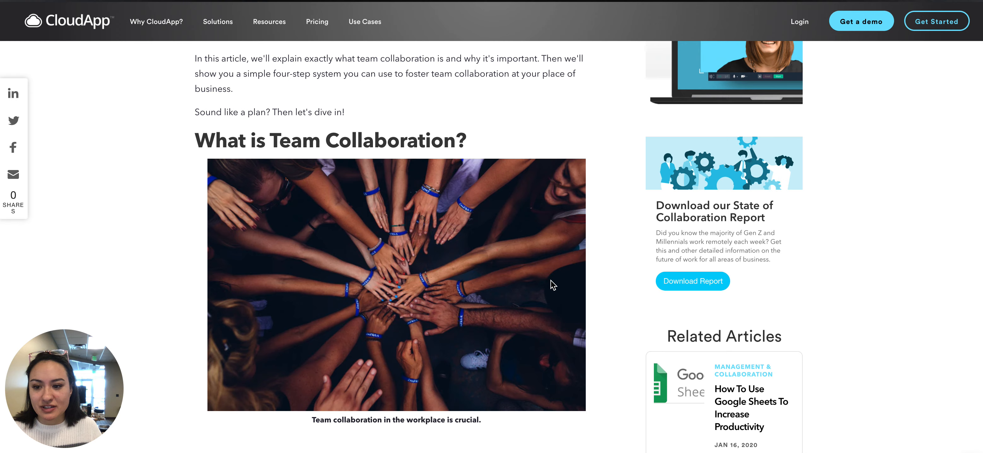
scroll("down", 3)
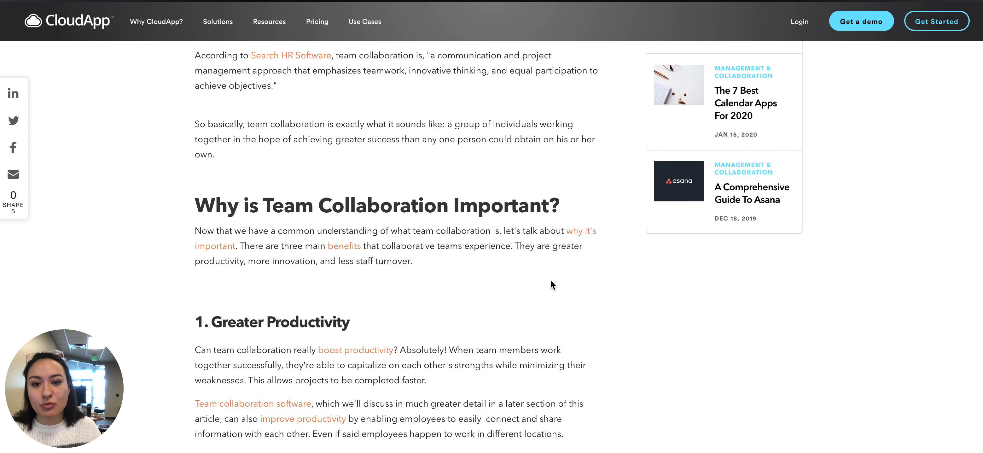
scroll("down", 3)
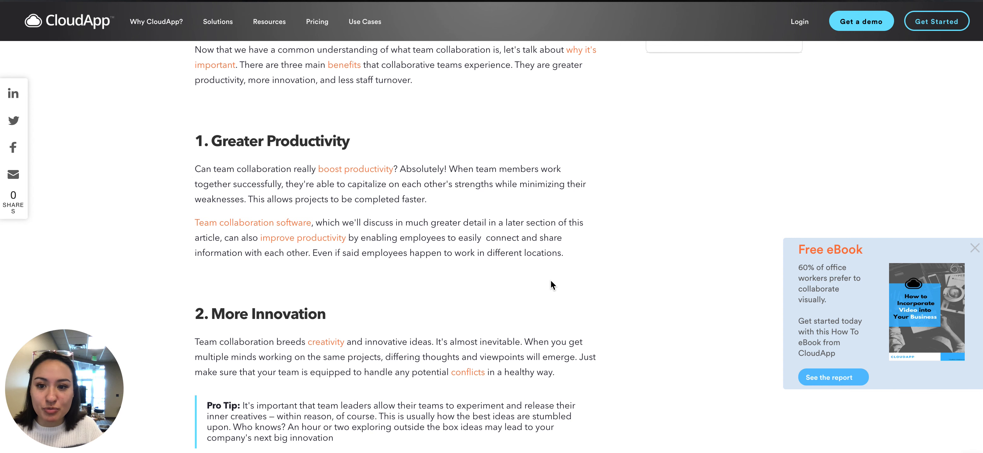
scroll("down", 3)
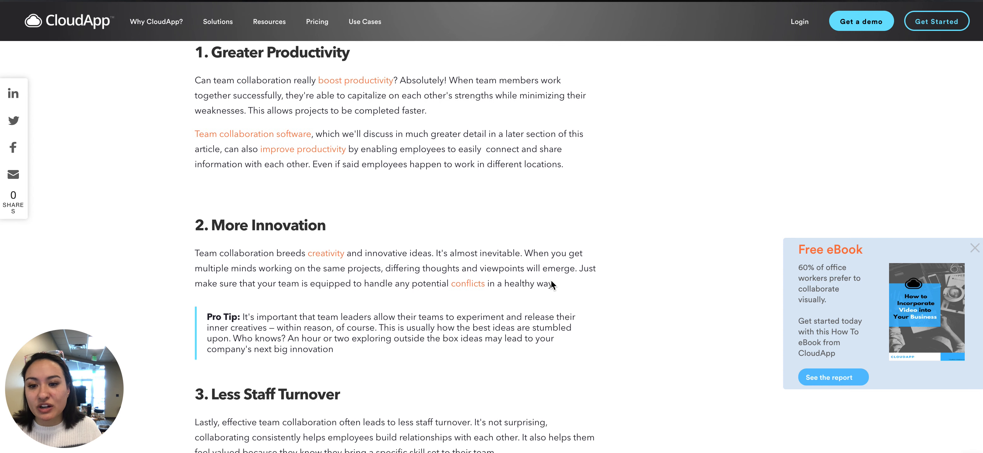
scroll("down", 3)
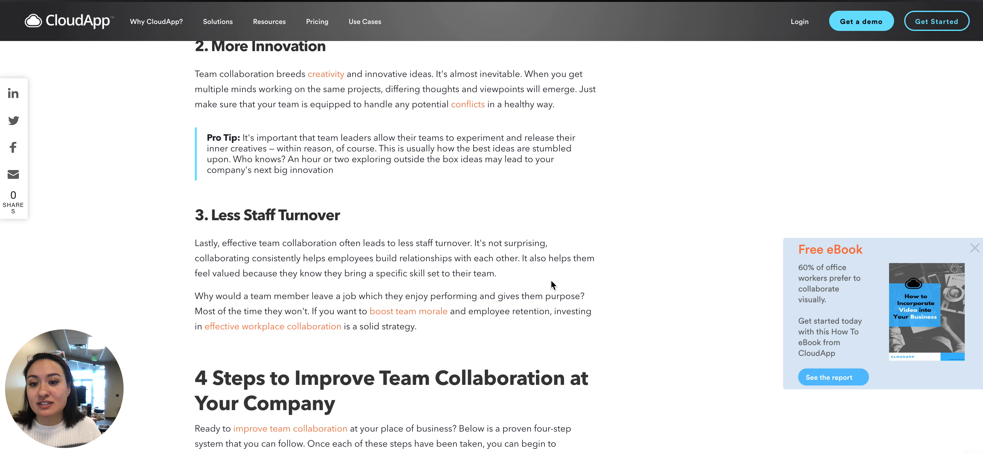
scroll("down", 3)
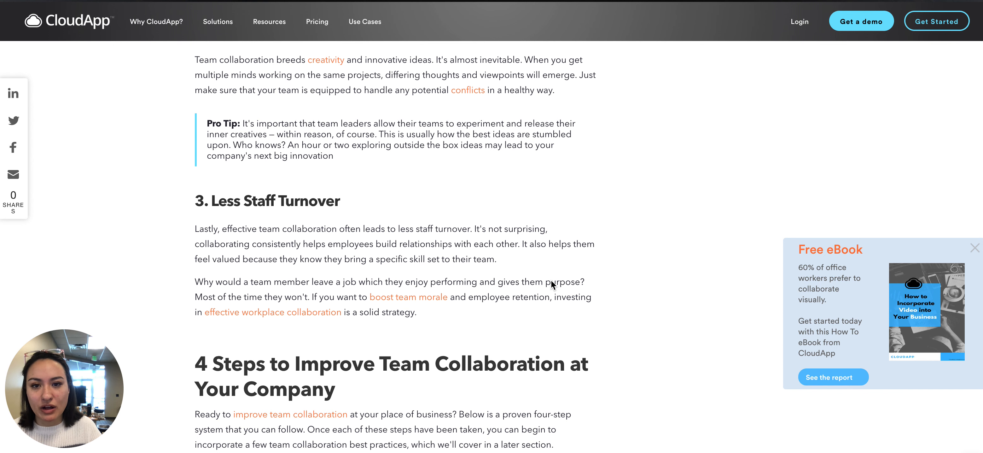
scroll("down", 3)
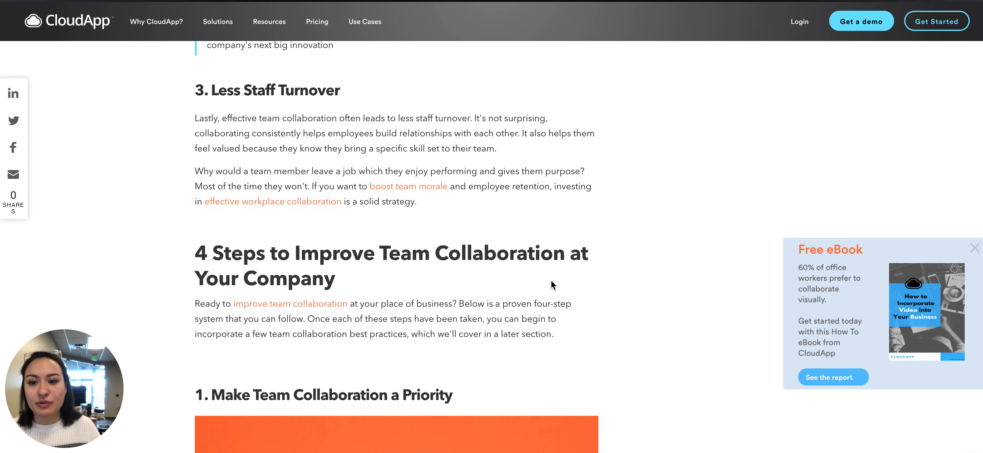
scroll("down", 3)
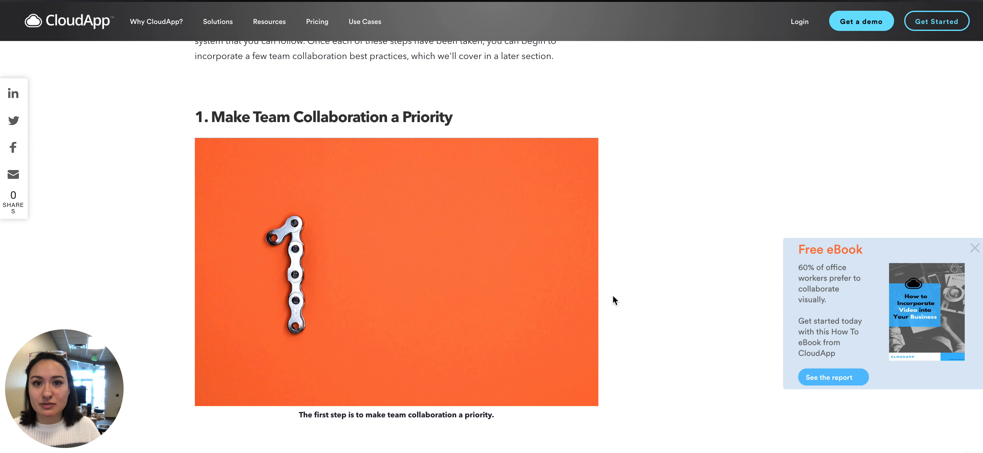
mouse_move(606, 287)
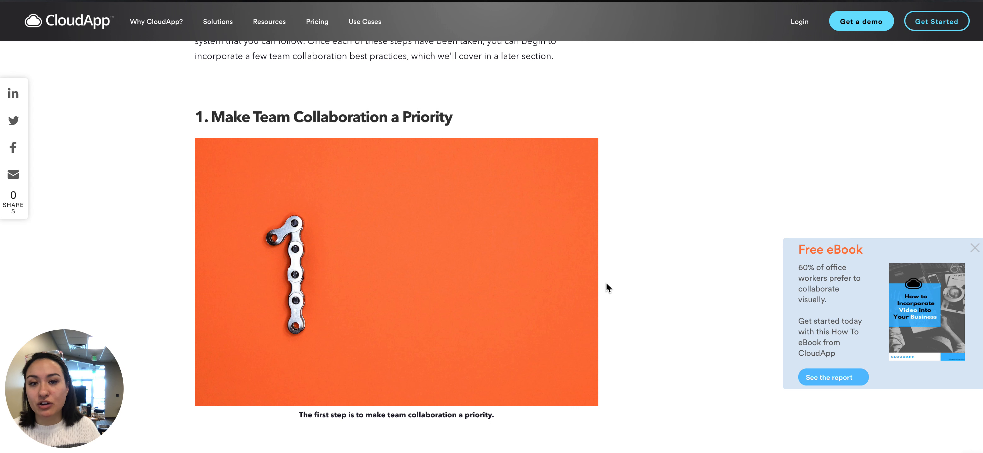
scroll("down", 3)
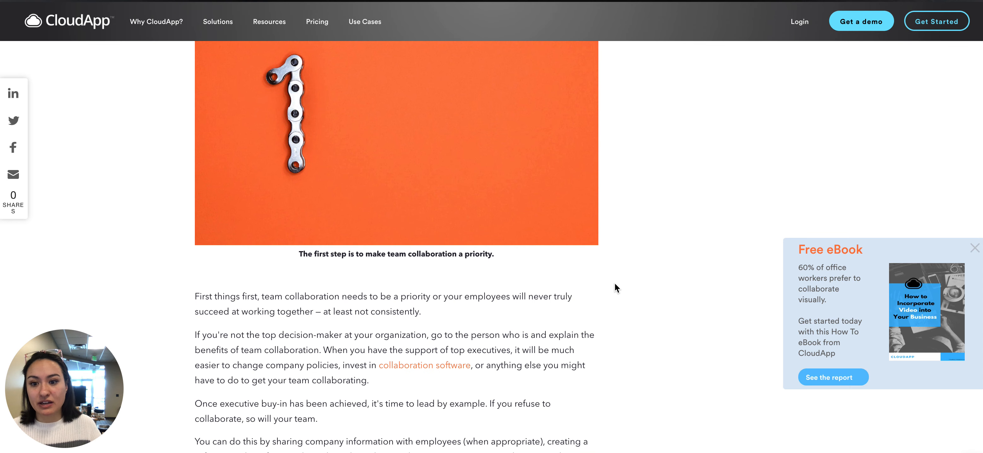
scroll("down", 3)
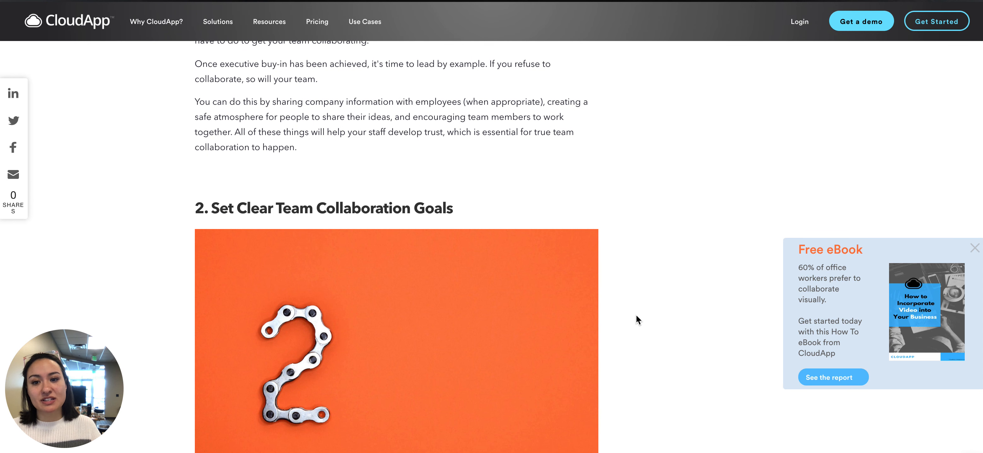
scroll("down", 3)
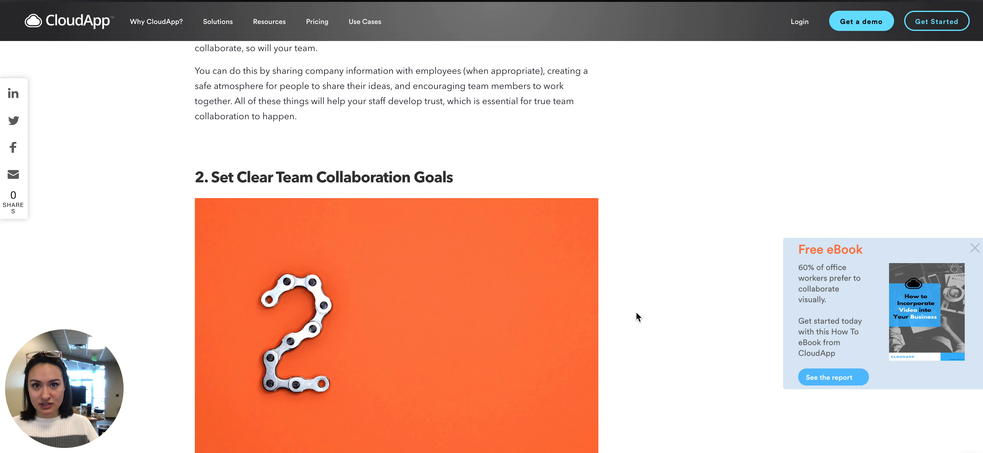
scroll("down", 3)
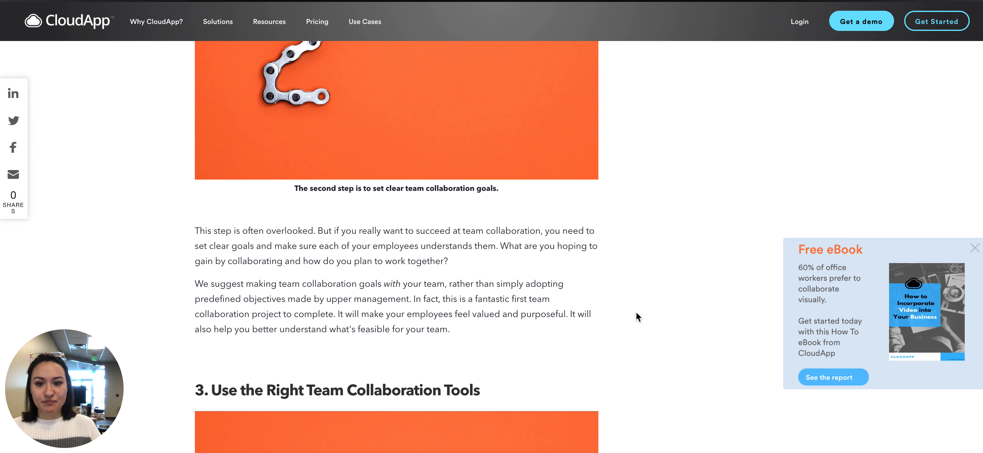
scroll("up", 3)
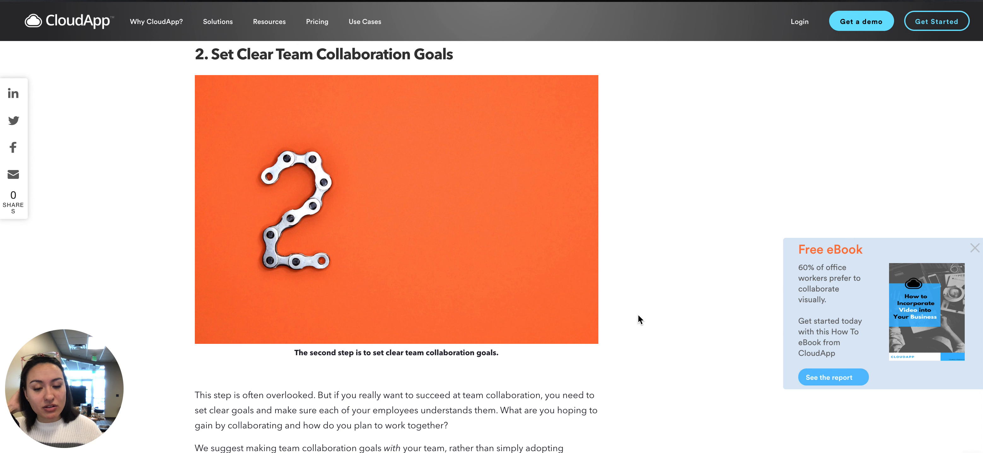
scroll("down", 3)
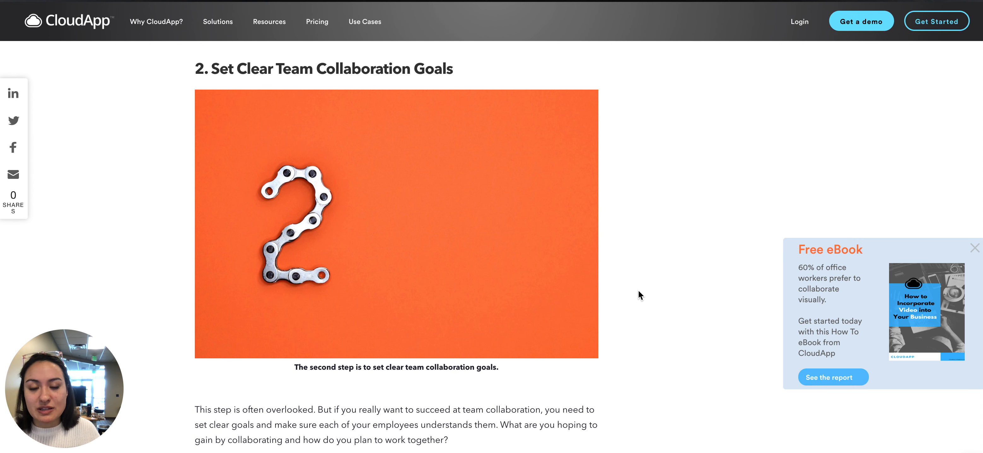
scroll("down", 3)
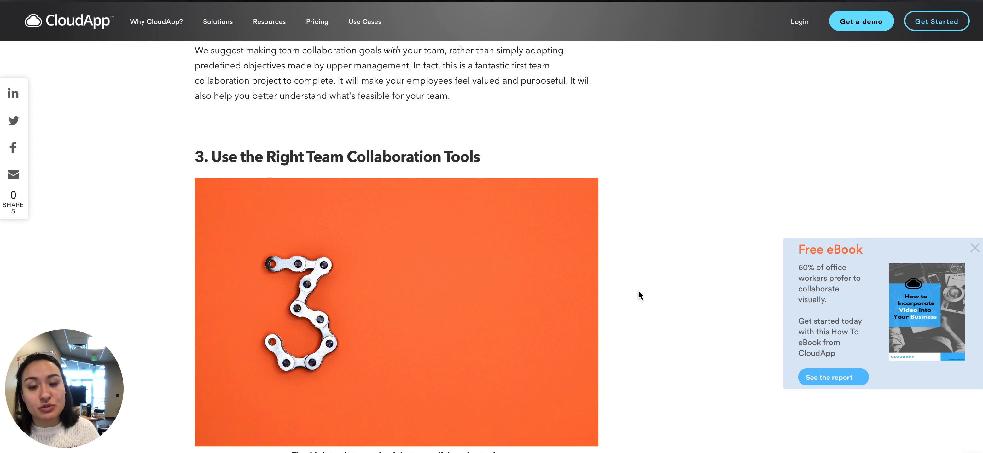
scroll("down", 3)
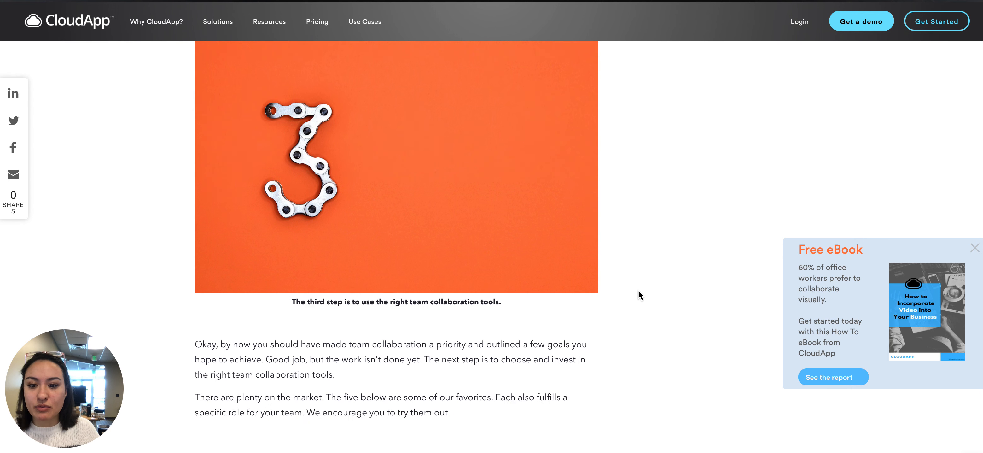
scroll("down", 3)
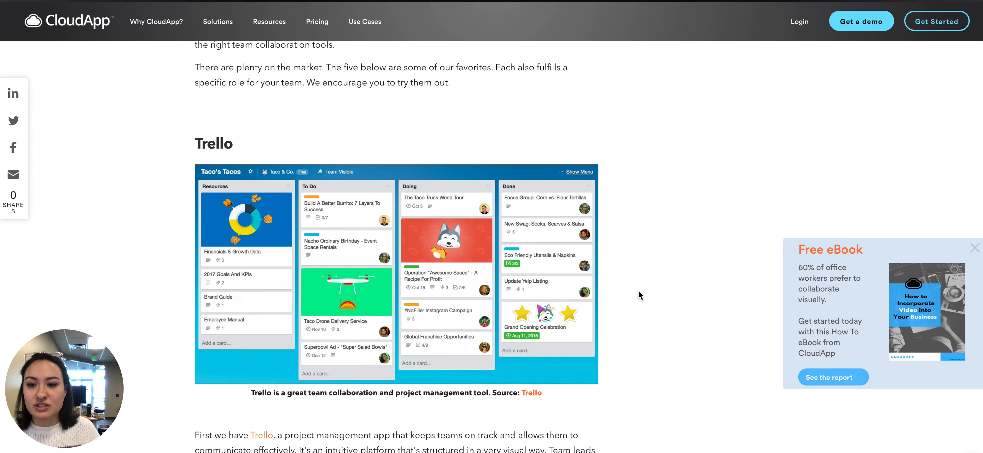
scroll("down", 3)
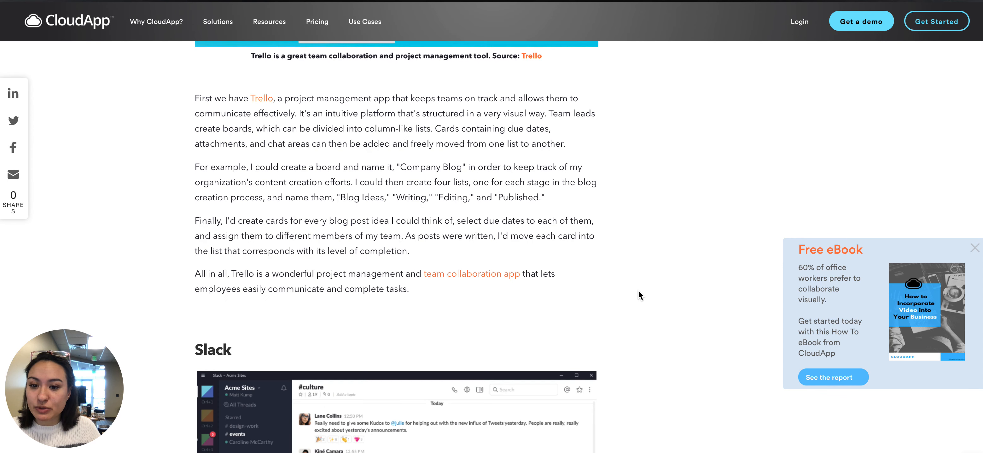
scroll("down", 3)
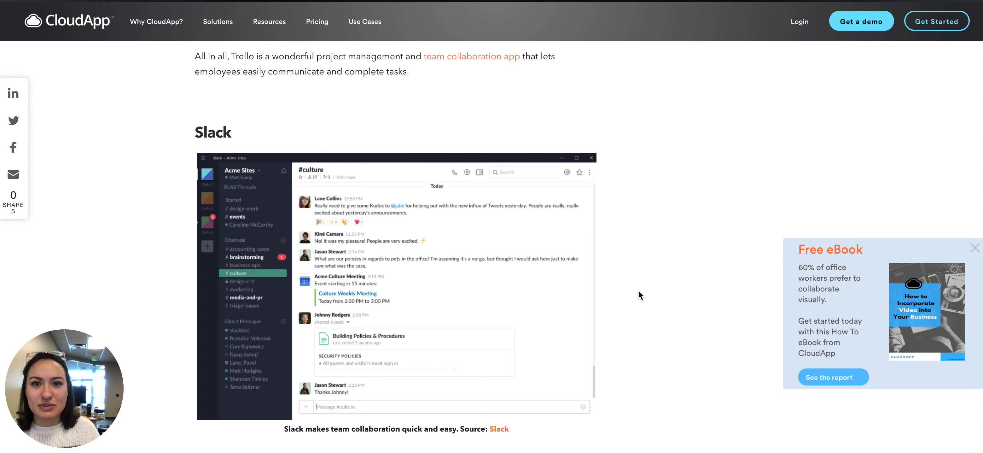
scroll("down", 3)
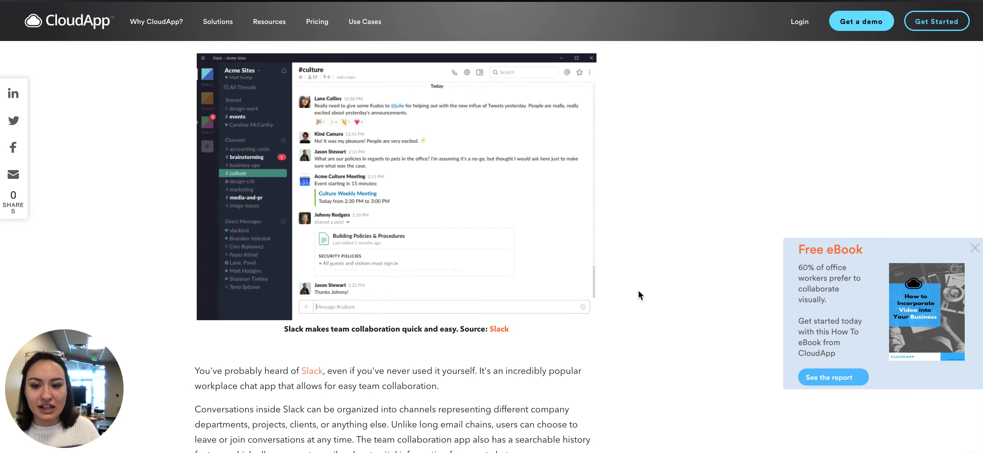
scroll("down", 3)
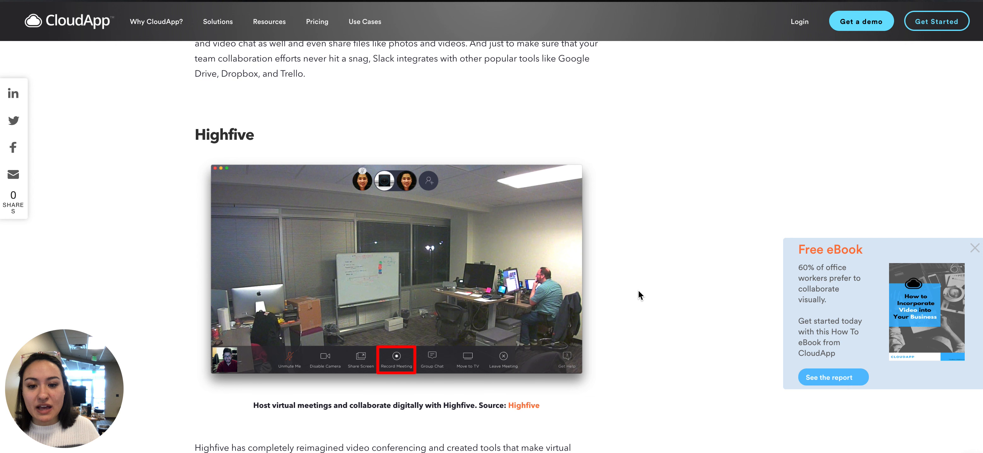
scroll("down", 3)
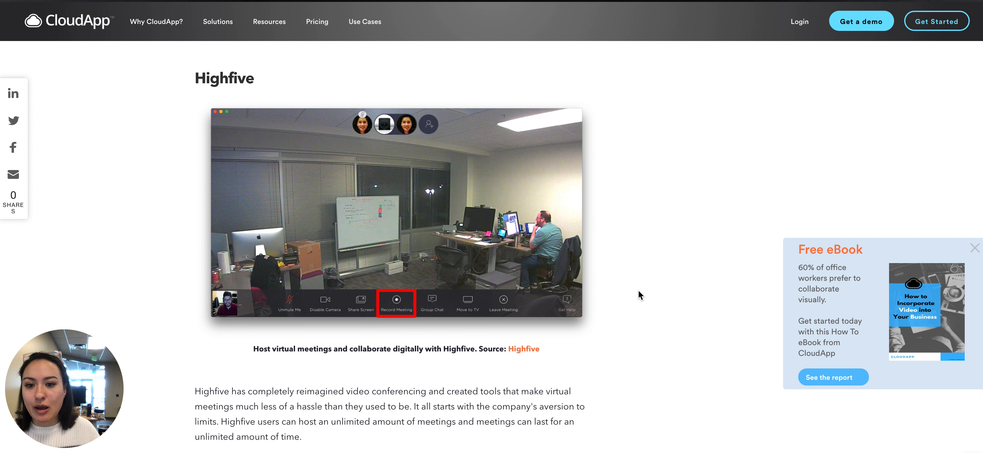
scroll("down", 3)
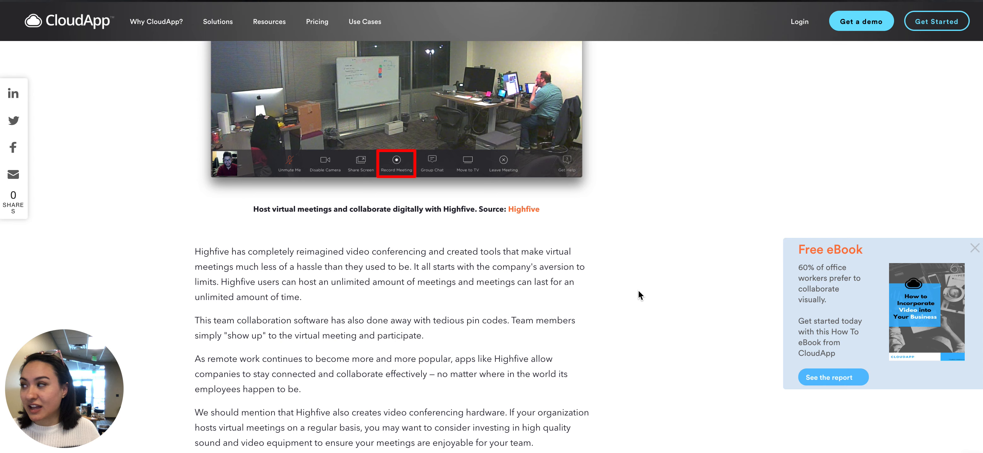
scroll("down", 3)
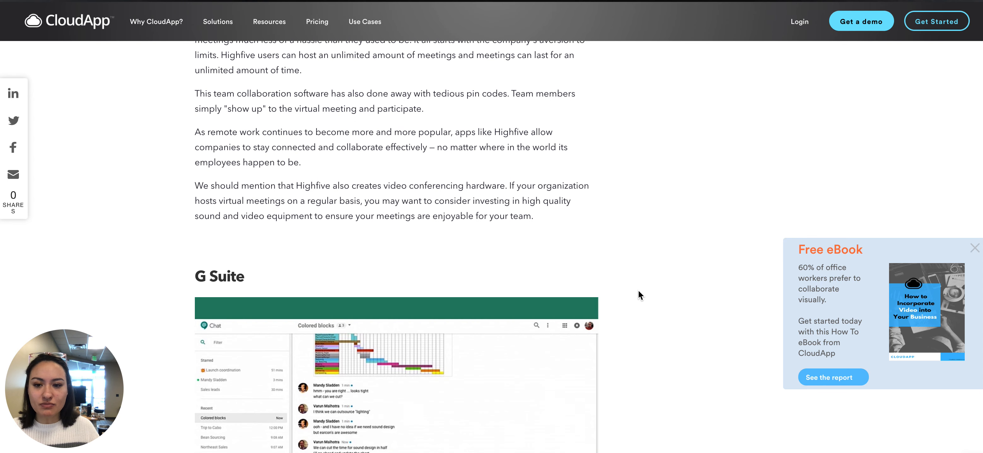
scroll("down", 3)
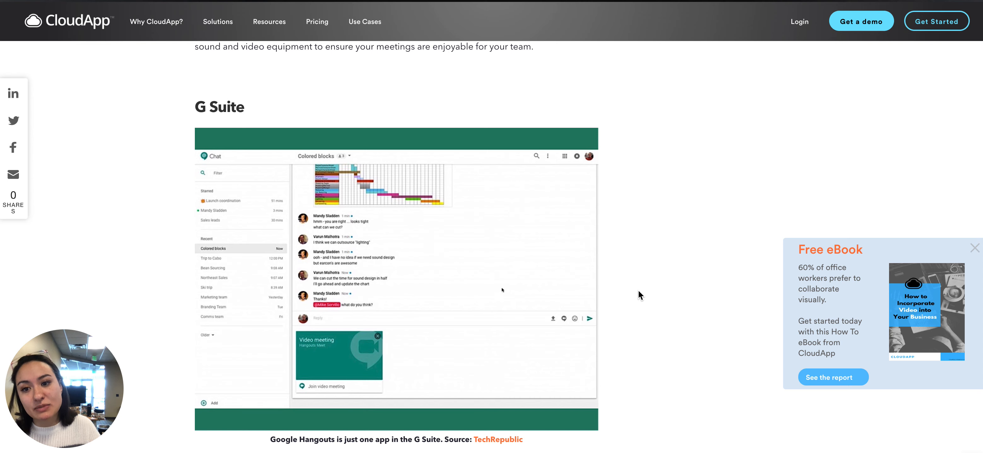
scroll("down", 3)
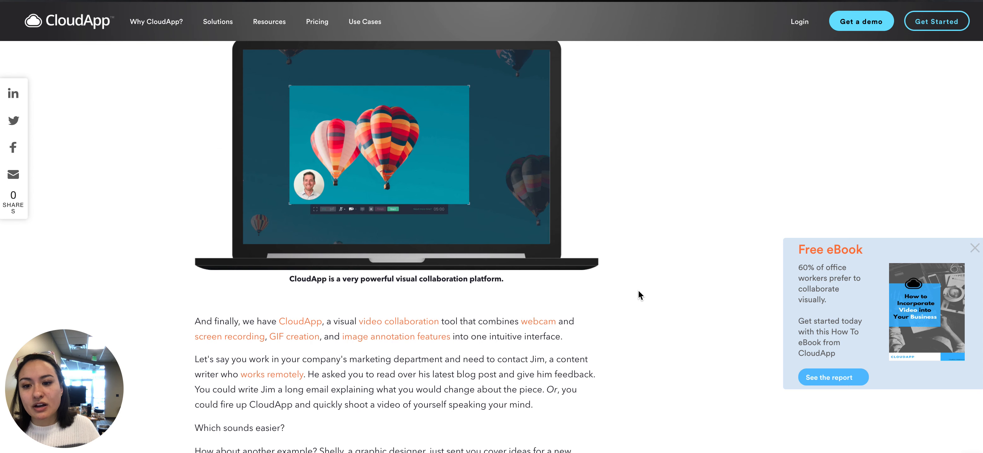
scroll("down", 3)
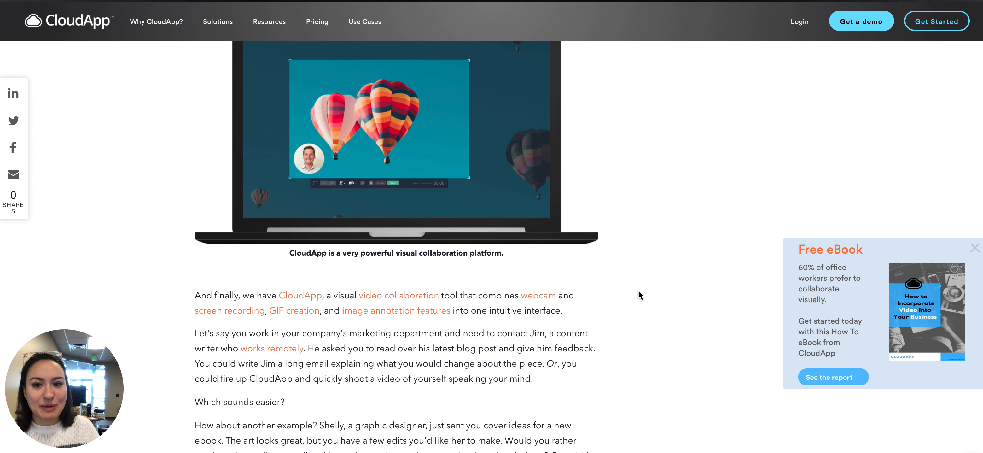
scroll("down", 3)
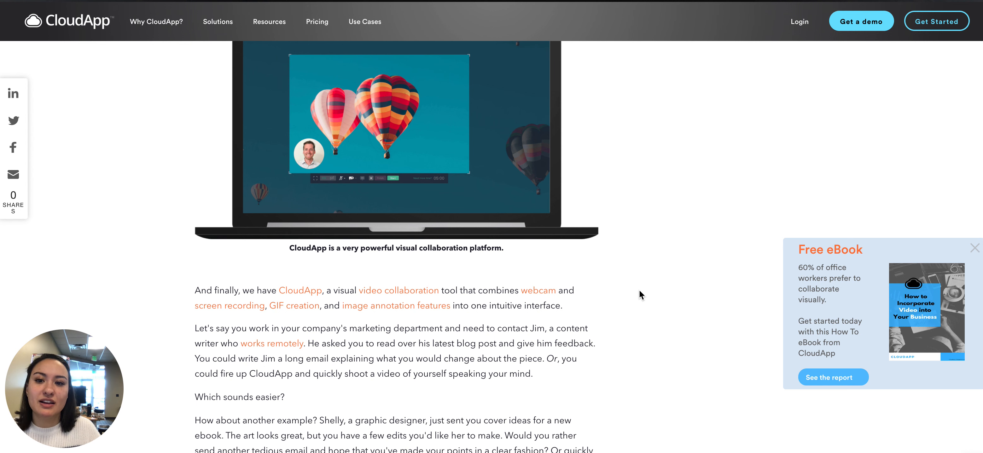
scroll("down", 3)
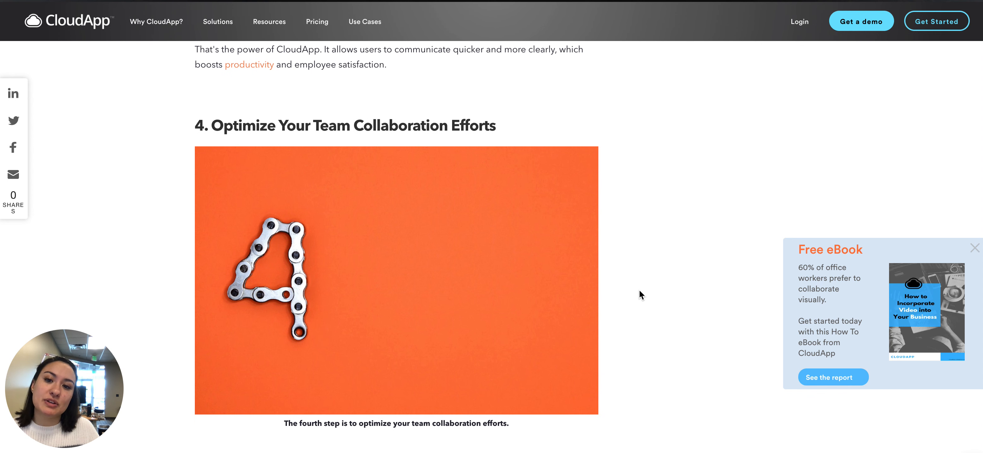
scroll("down", 3)
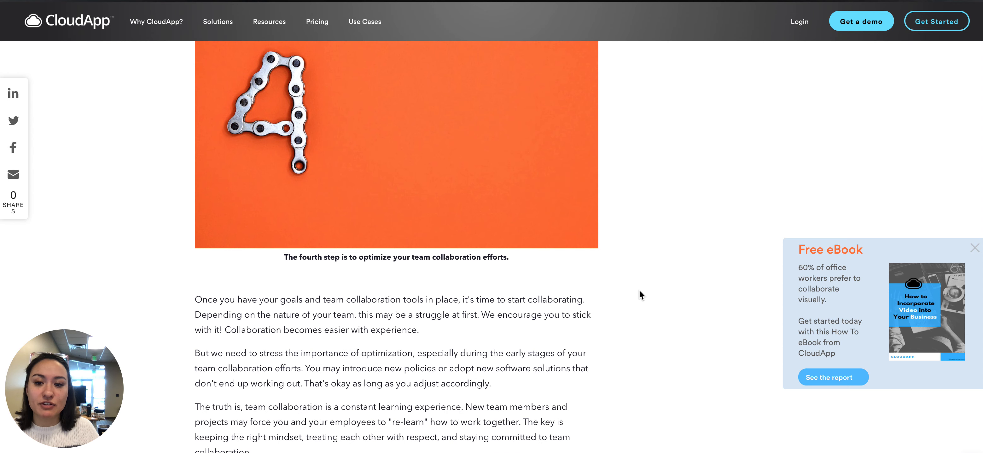
scroll("down", 3)
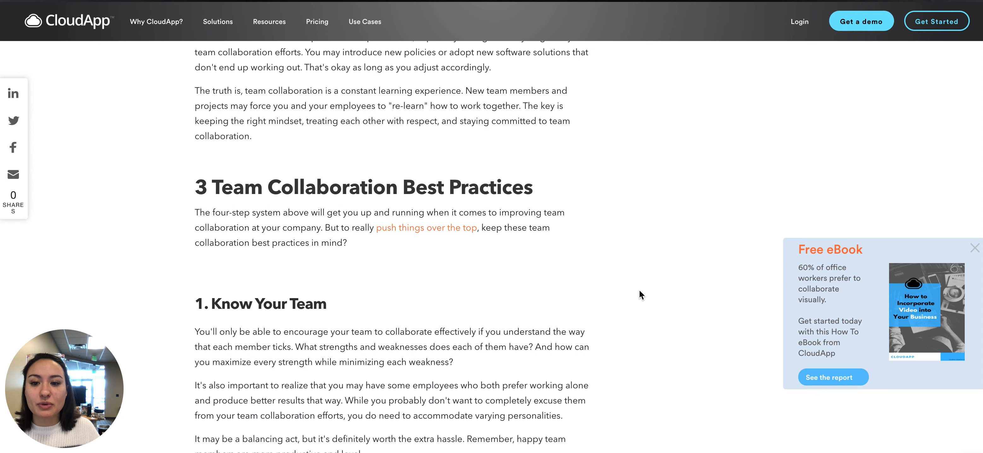
scroll("down", 3)
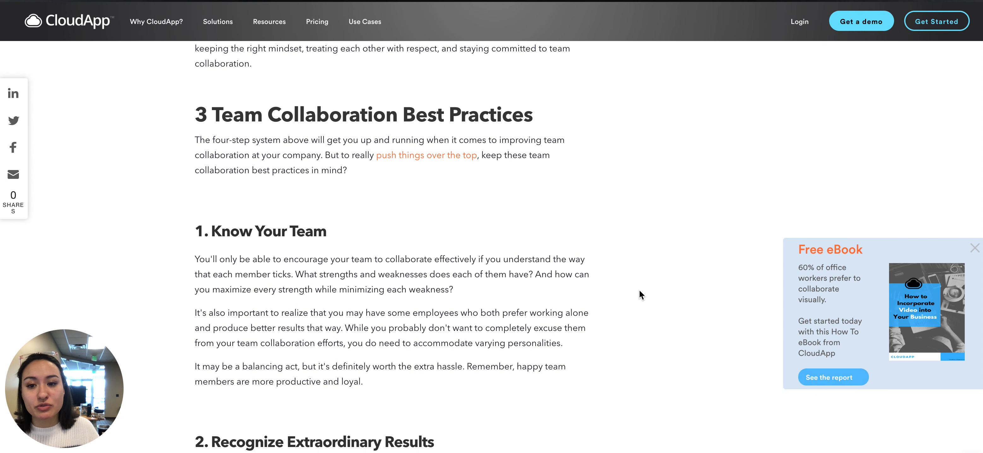
scroll("down", 3)
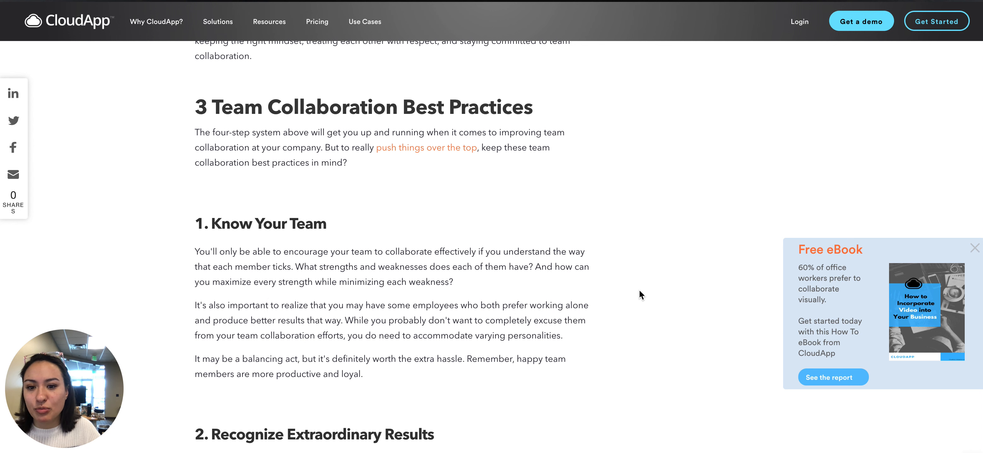
scroll("down", 3)
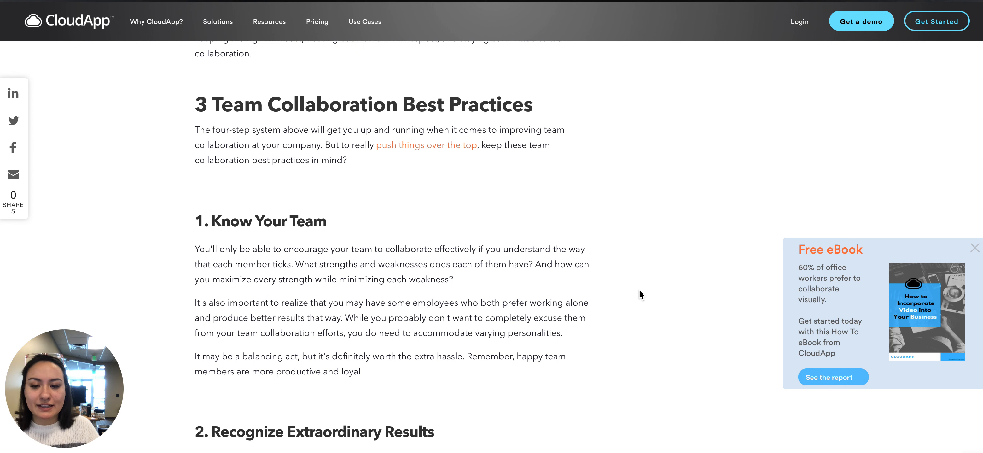
scroll("down", 3)
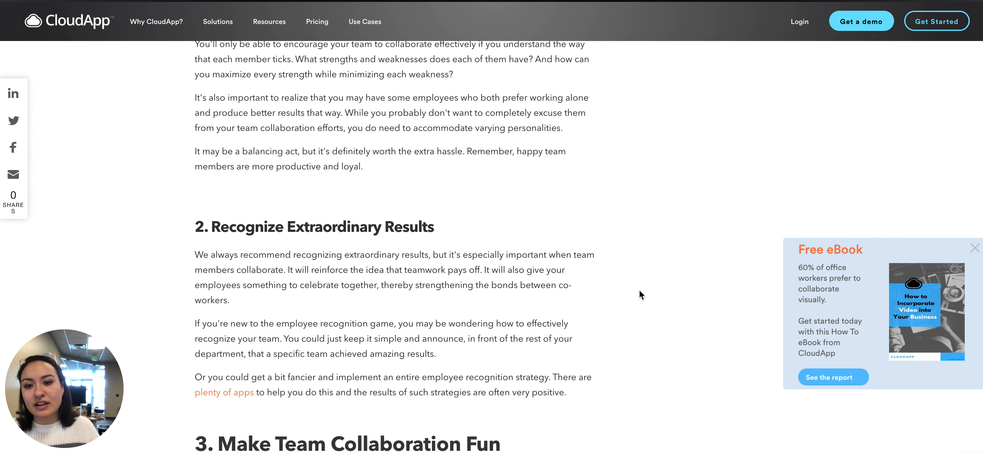
scroll("down", 3)
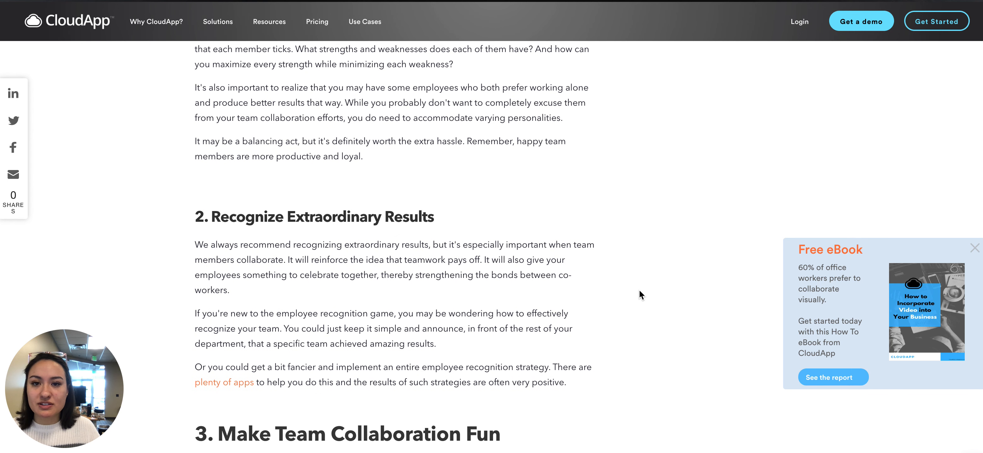
scroll("down", 3)
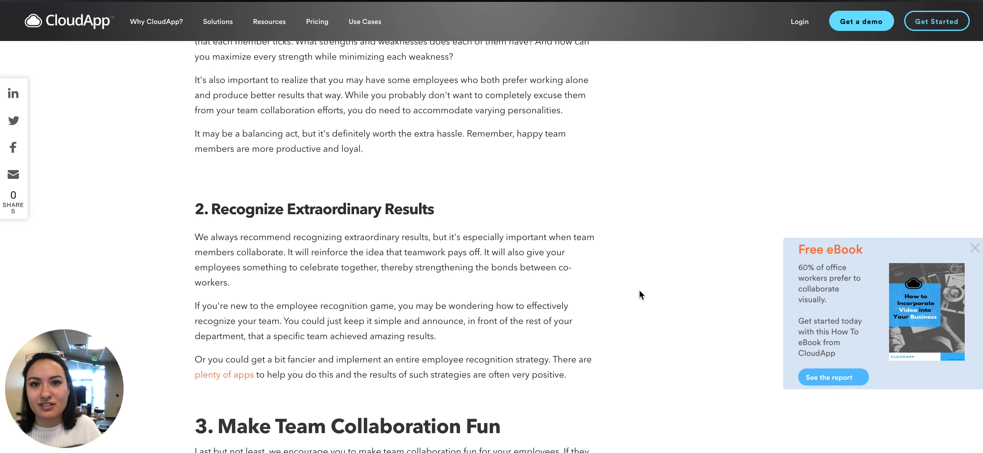
scroll("down", 3)
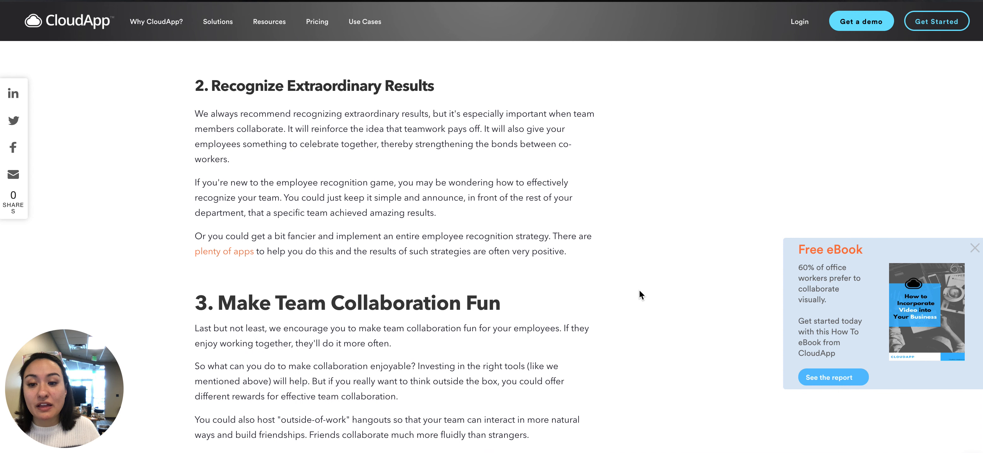
scroll("down", 3)
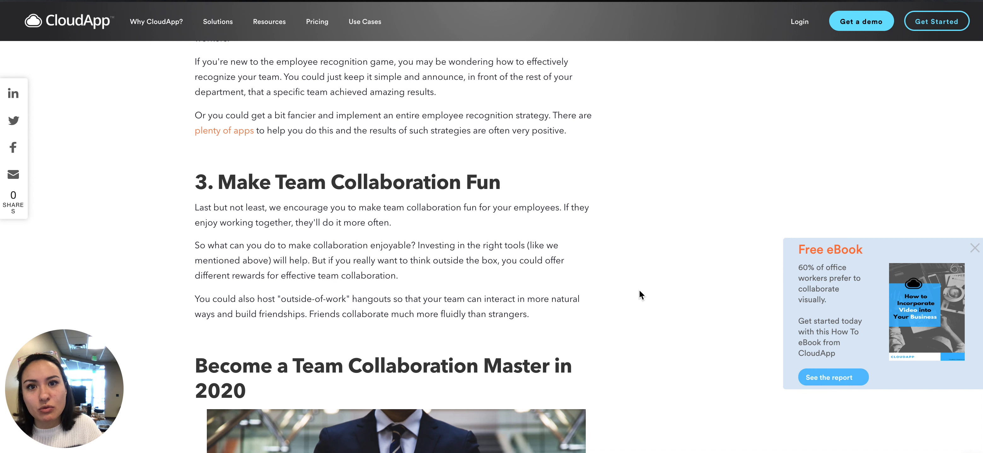
scroll("down", 3)
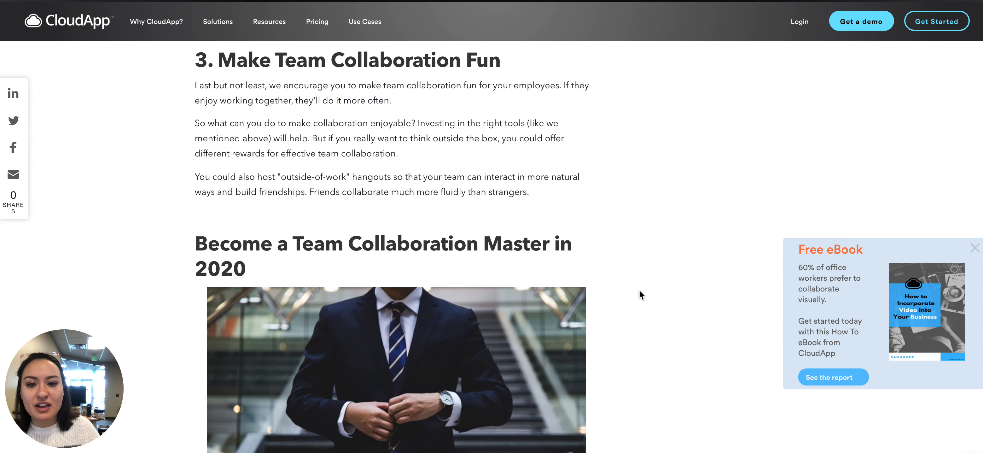
scroll("down", 3)
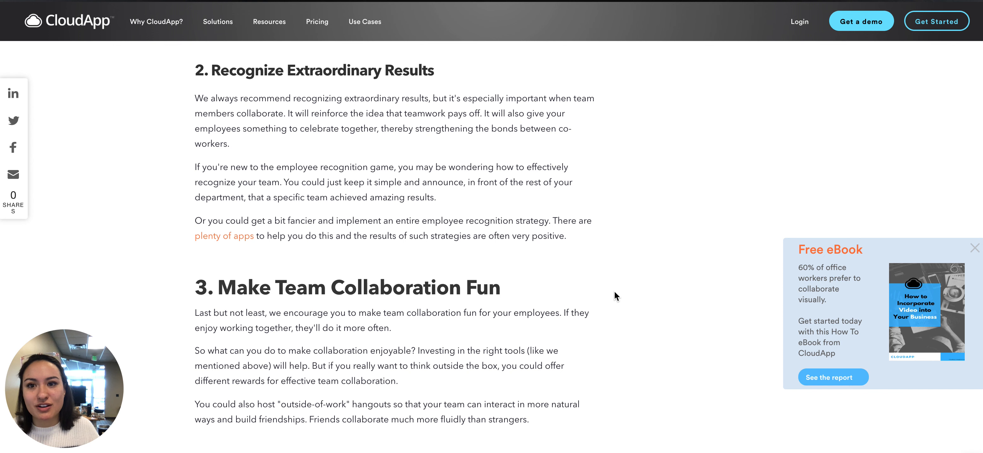
mouse_move(693, 390)
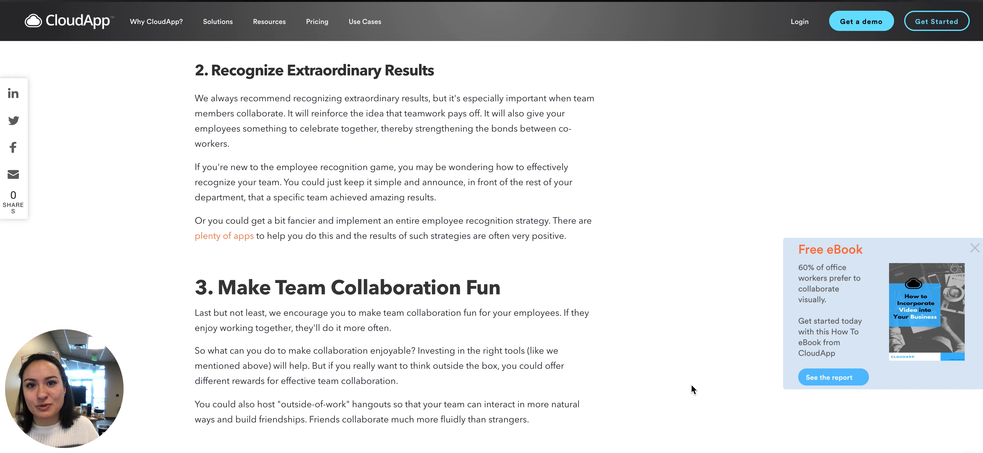